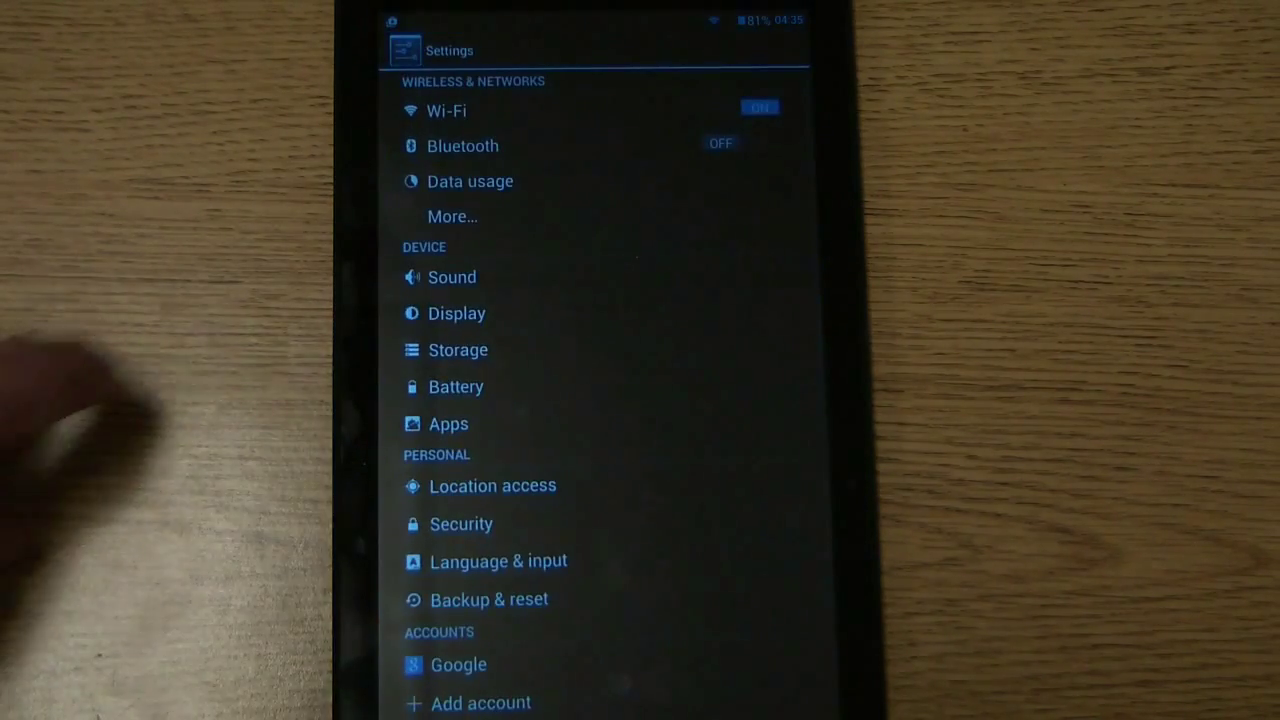
Step: Open Display settings showing brightness, wallpaper, sleep and font size options
{"action": "left_click", "coordinate": [456, 312]}
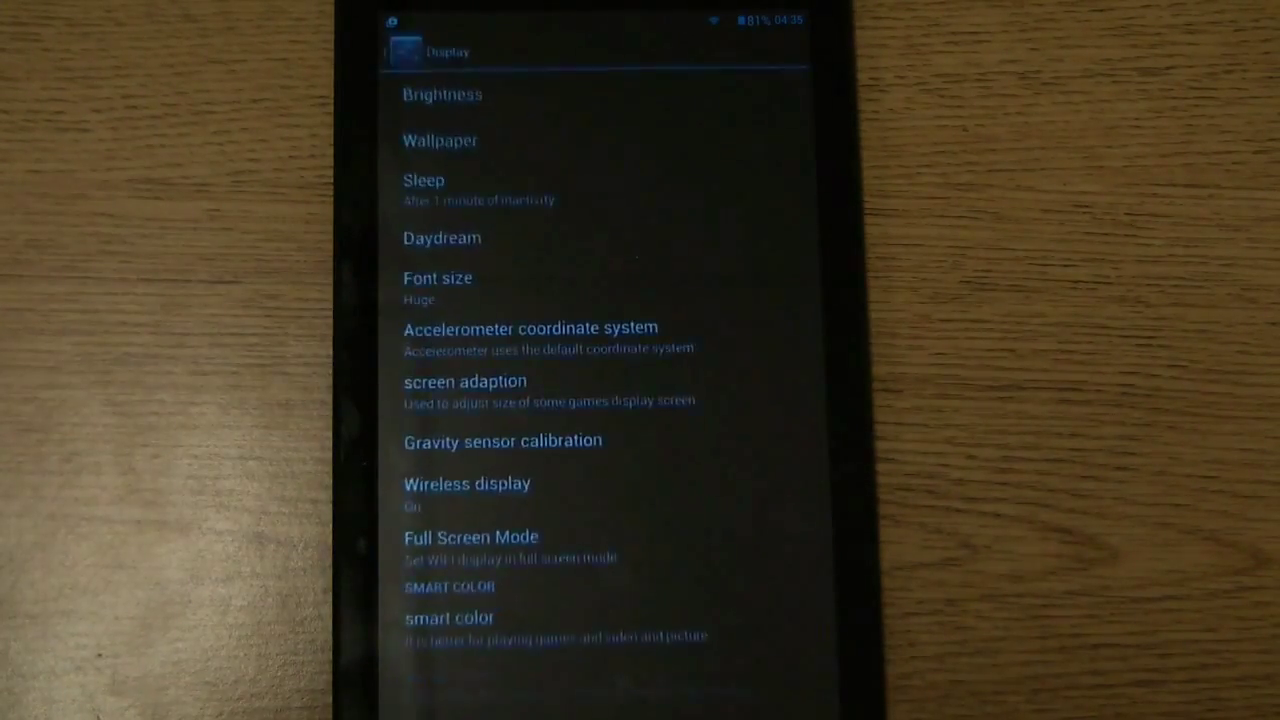